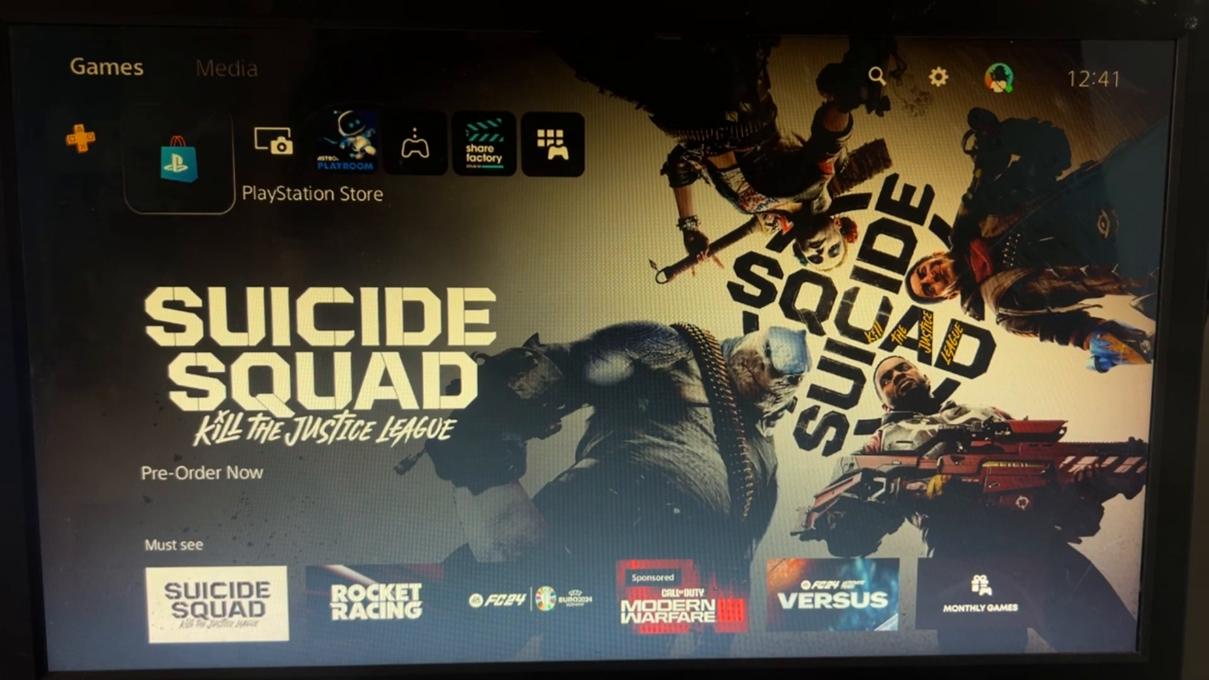
pyautogui.moveTo(938, 77)
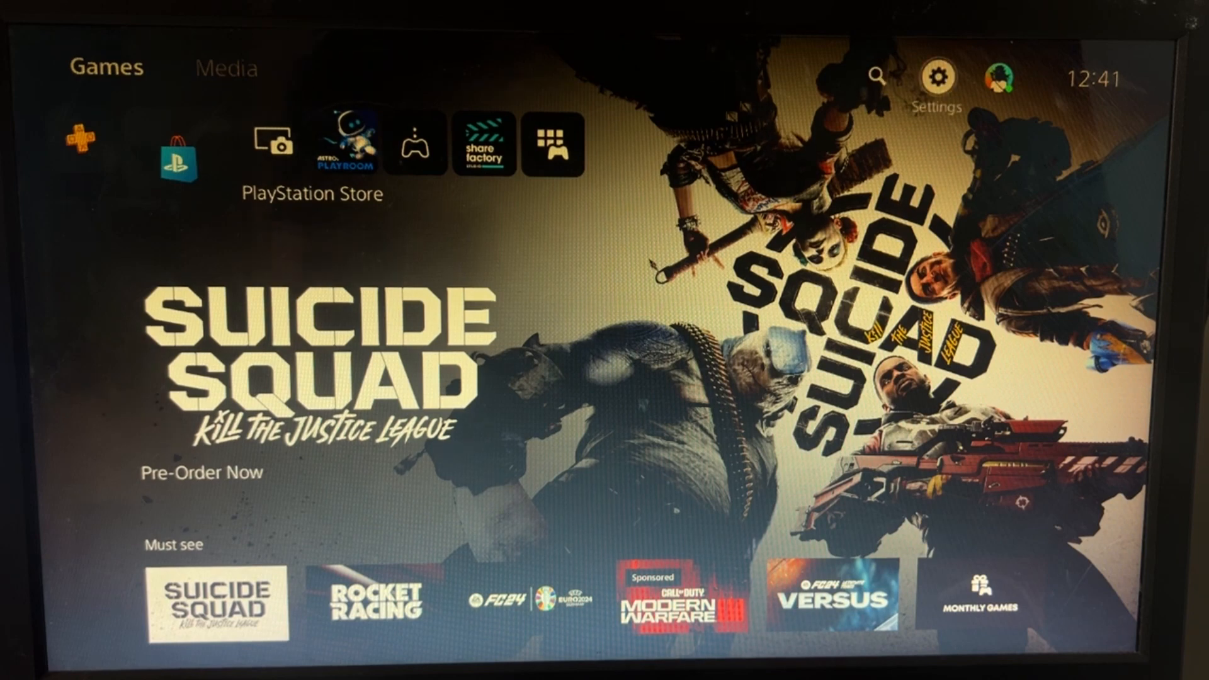
# Enter the console Settings menu via the gear icon on the home screen
pyautogui.click(938, 77)
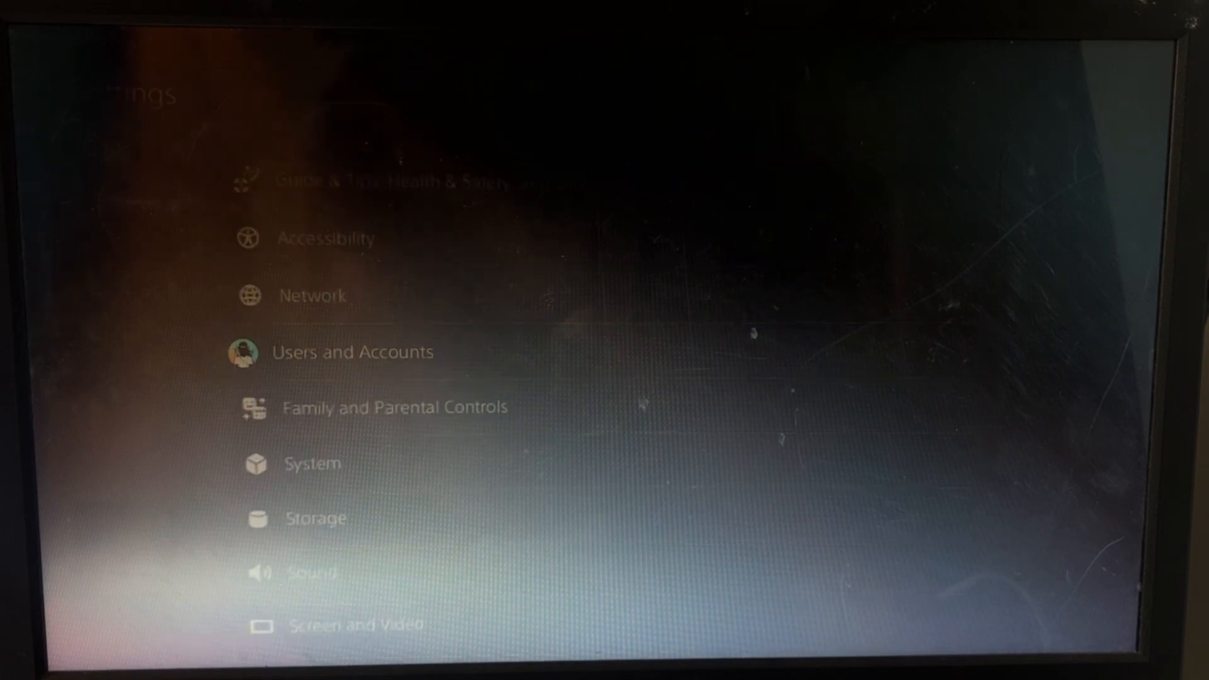
# Run Restore Licenses under Users and Accounts and acknowledge the completion message
pyautogui.click(351, 352)
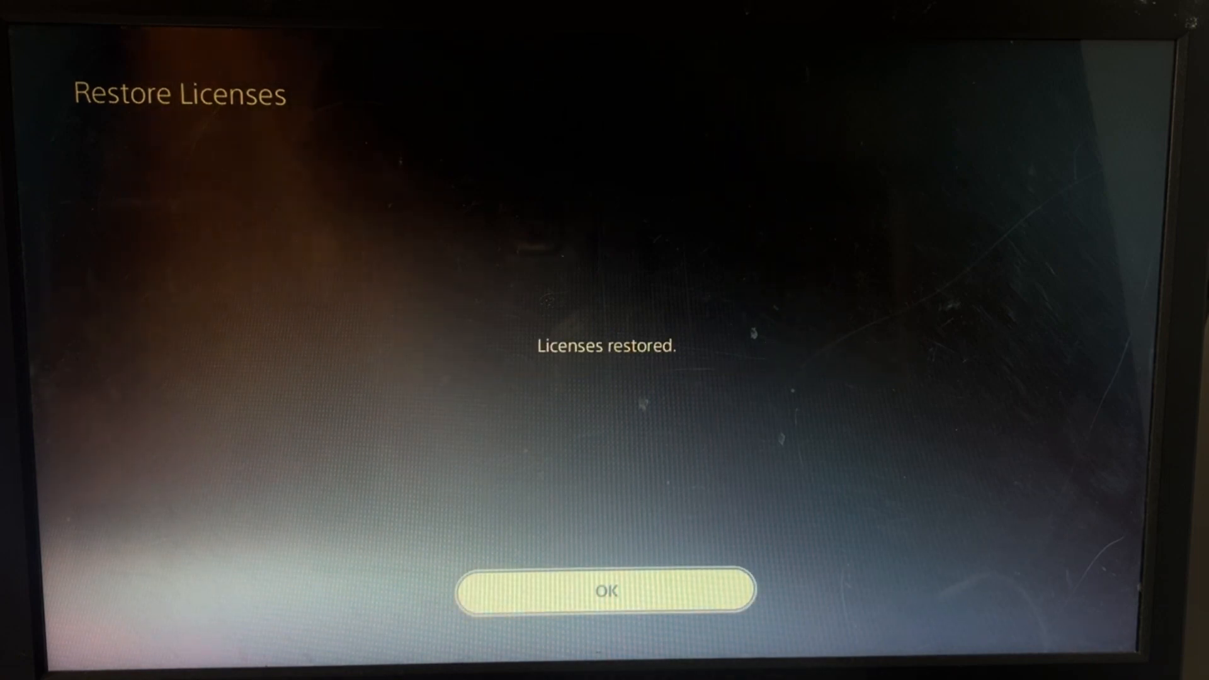
pyautogui.click(606, 592)
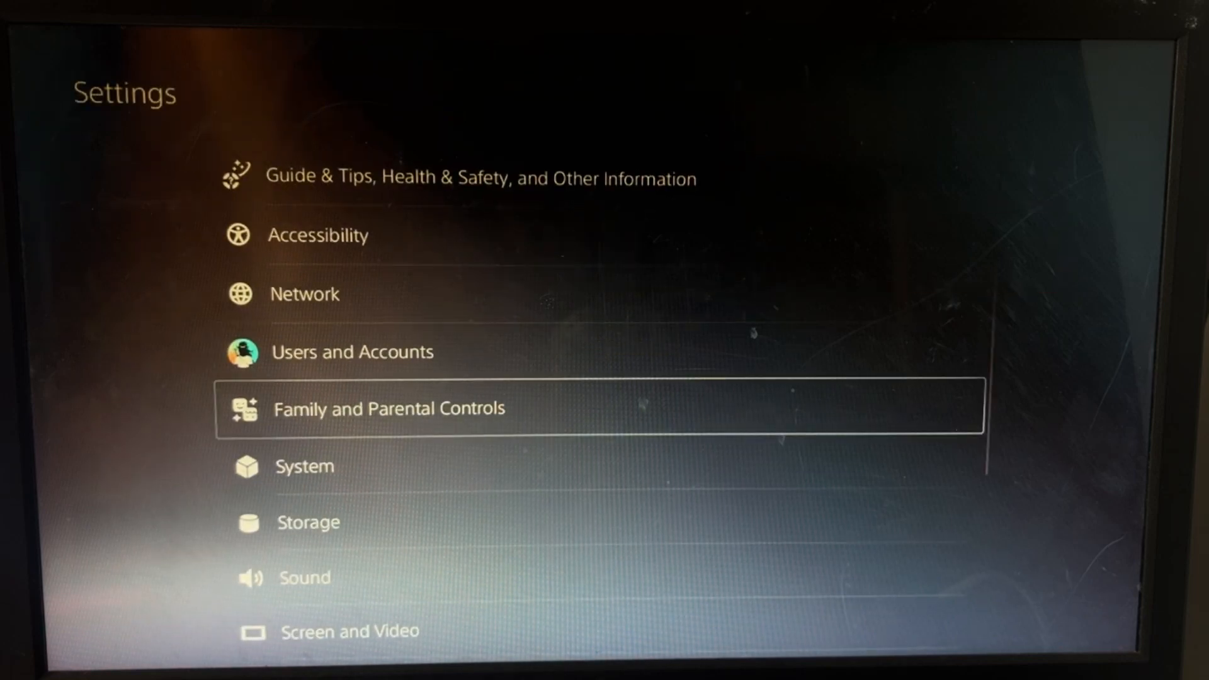
# Check System Software Update and confirm the latest version is already installed
pyautogui.click(304, 467)
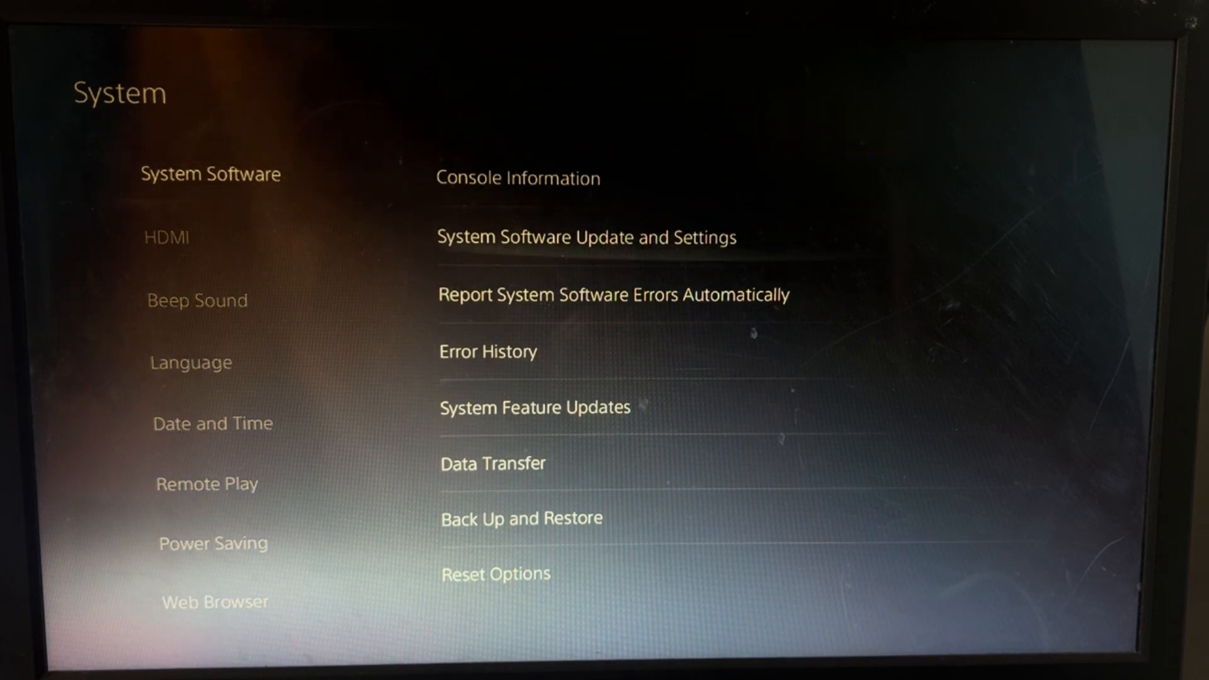
pyautogui.click(586, 237)
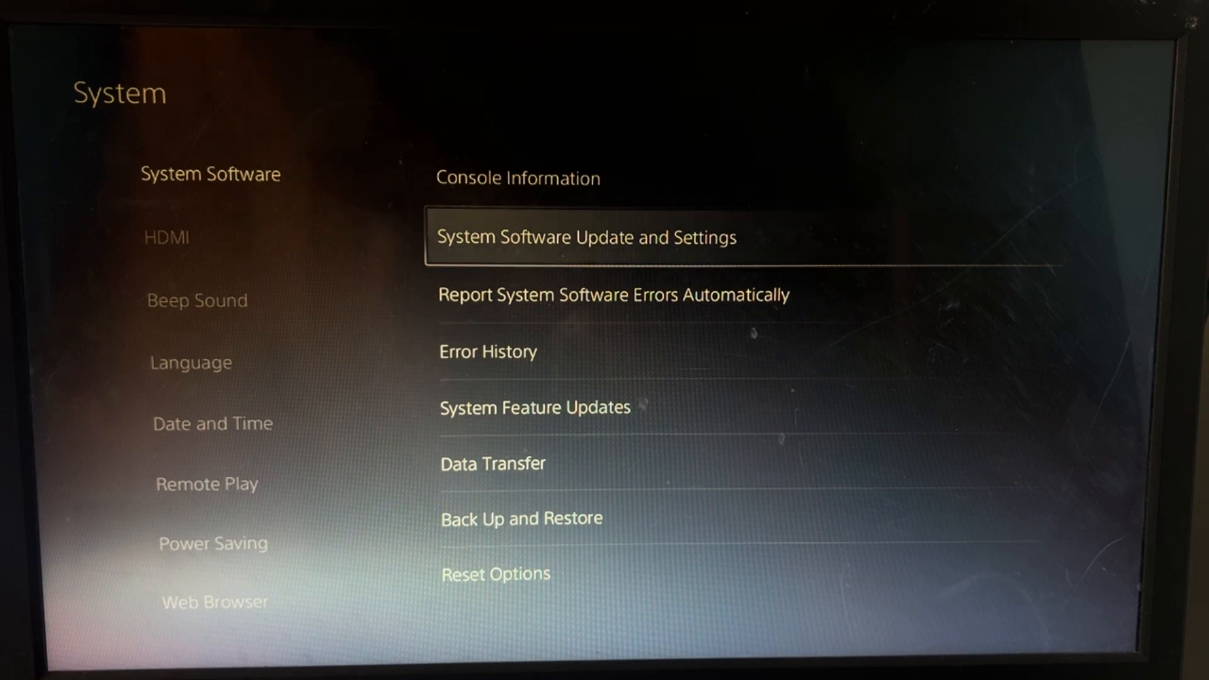
pyautogui.click(586, 237)
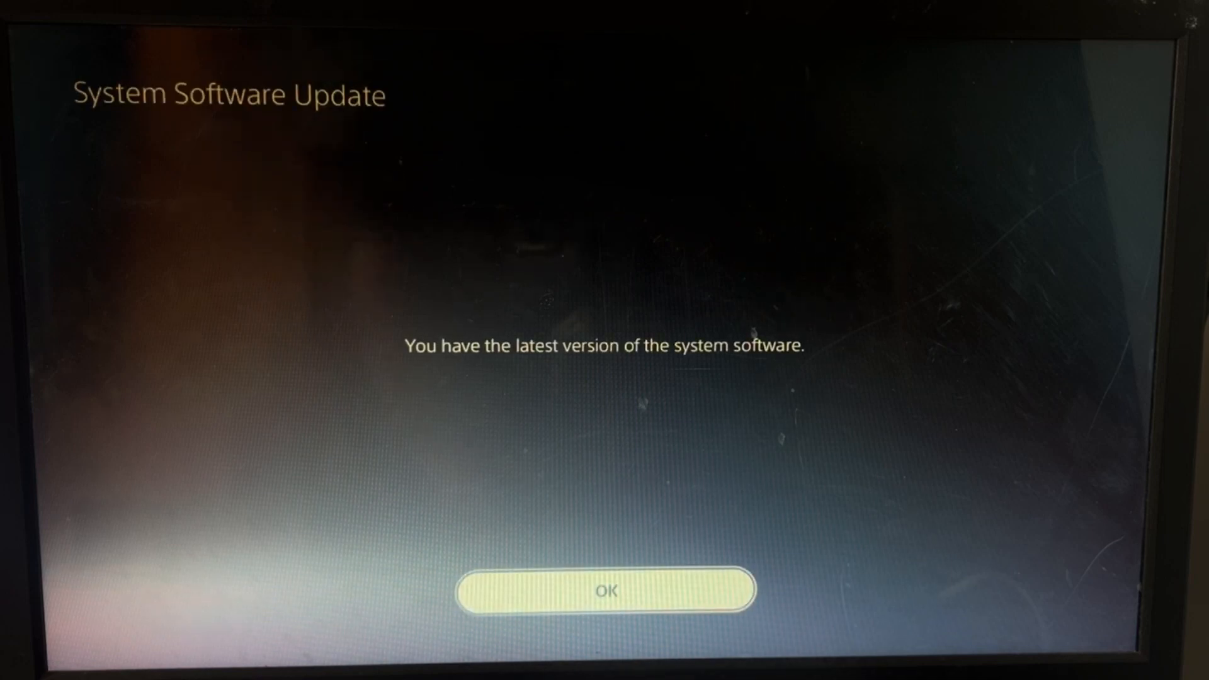
pyautogui.click(604, 590)
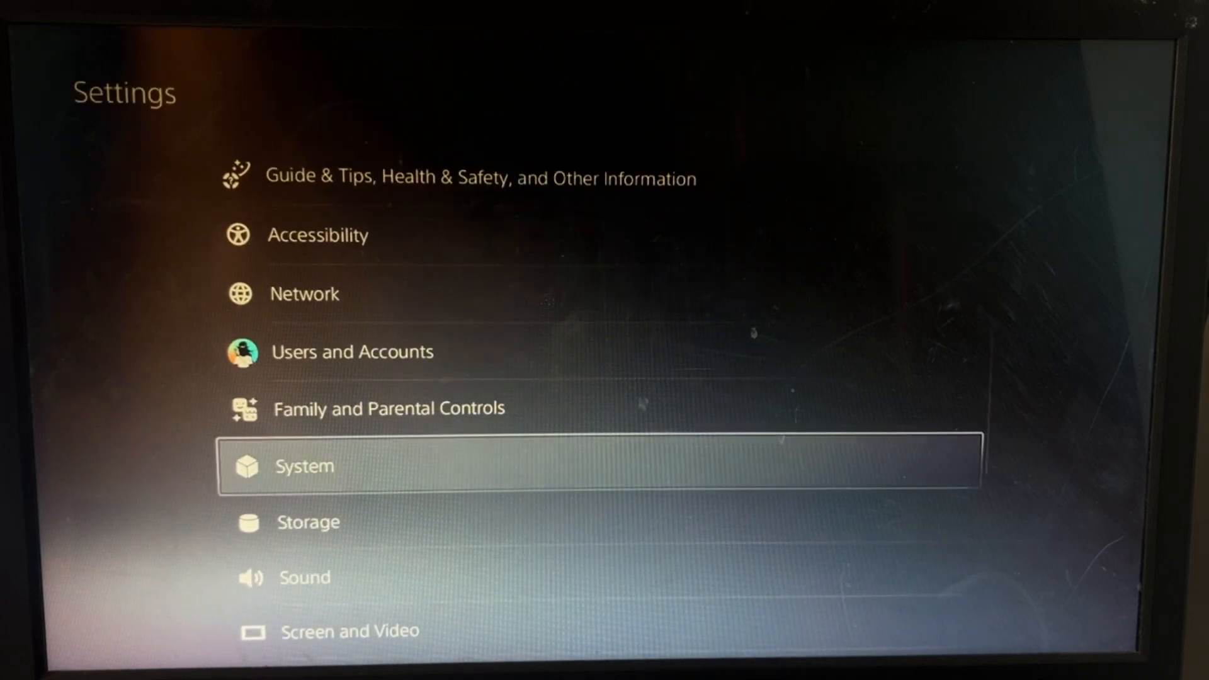
# Return to the home screen and re-enter the Settings menu
pyautogui.press('down')
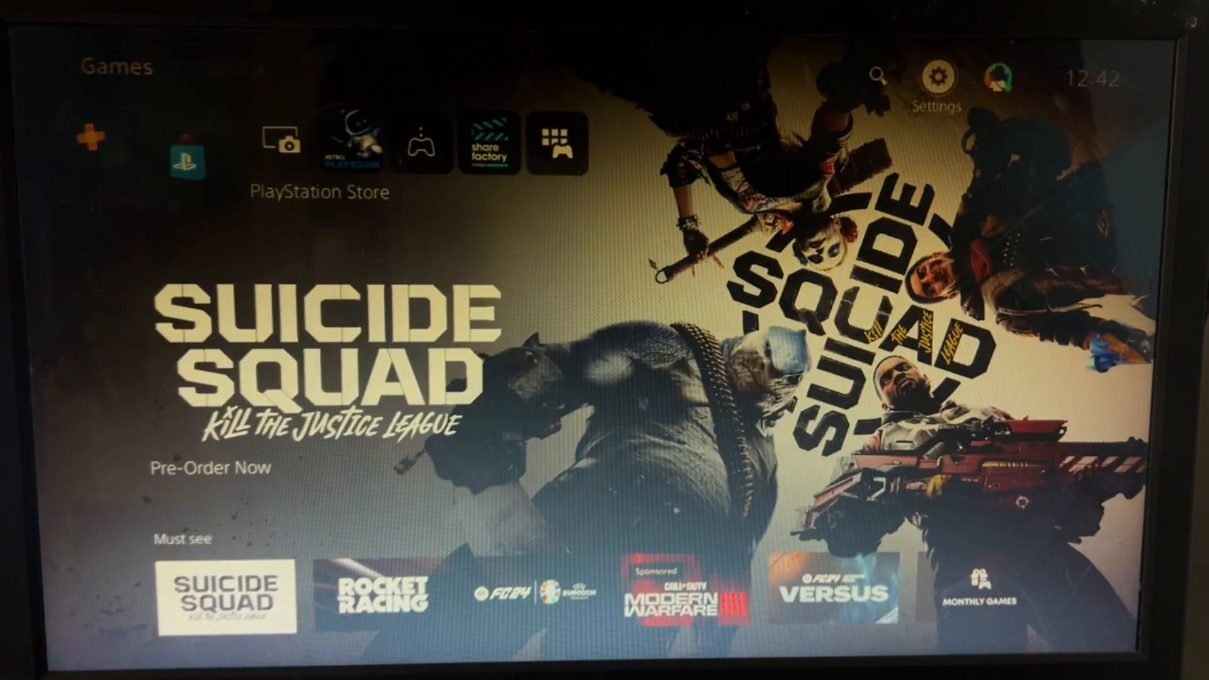
pyautogui.click(938, 77)
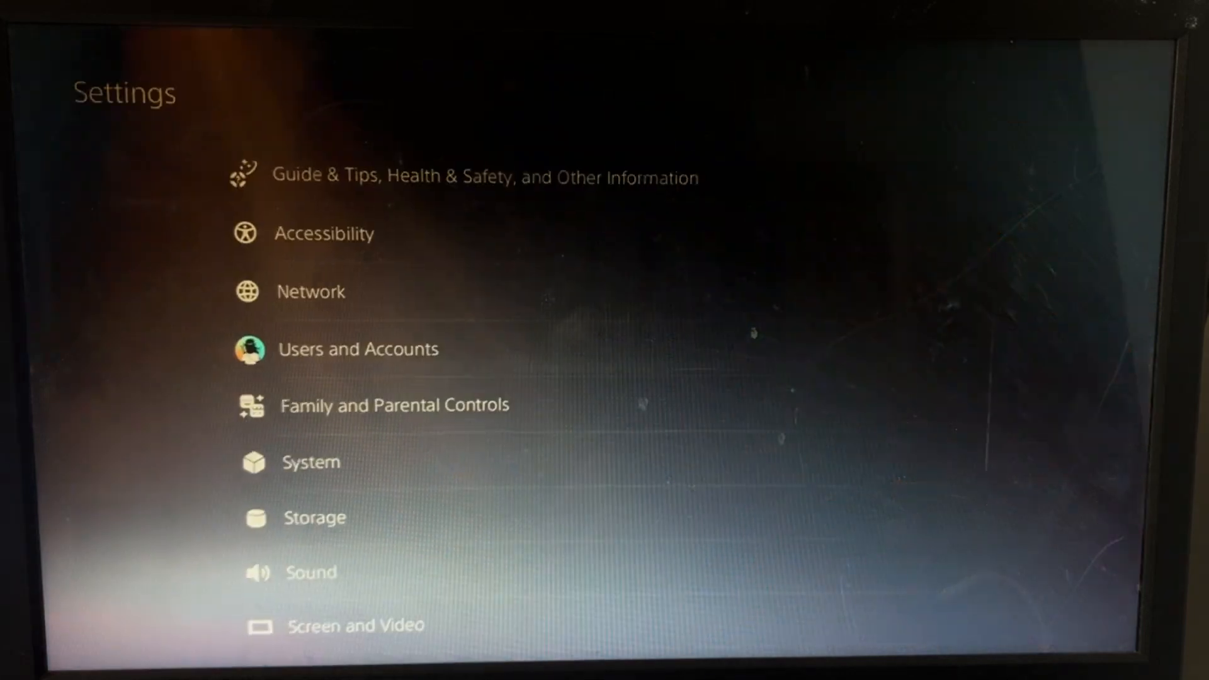
# View Console Storage (641.3 GB free of 667.2 GB), glancing at USB Extended Storage along the way
pyautogui.click(315, 518)
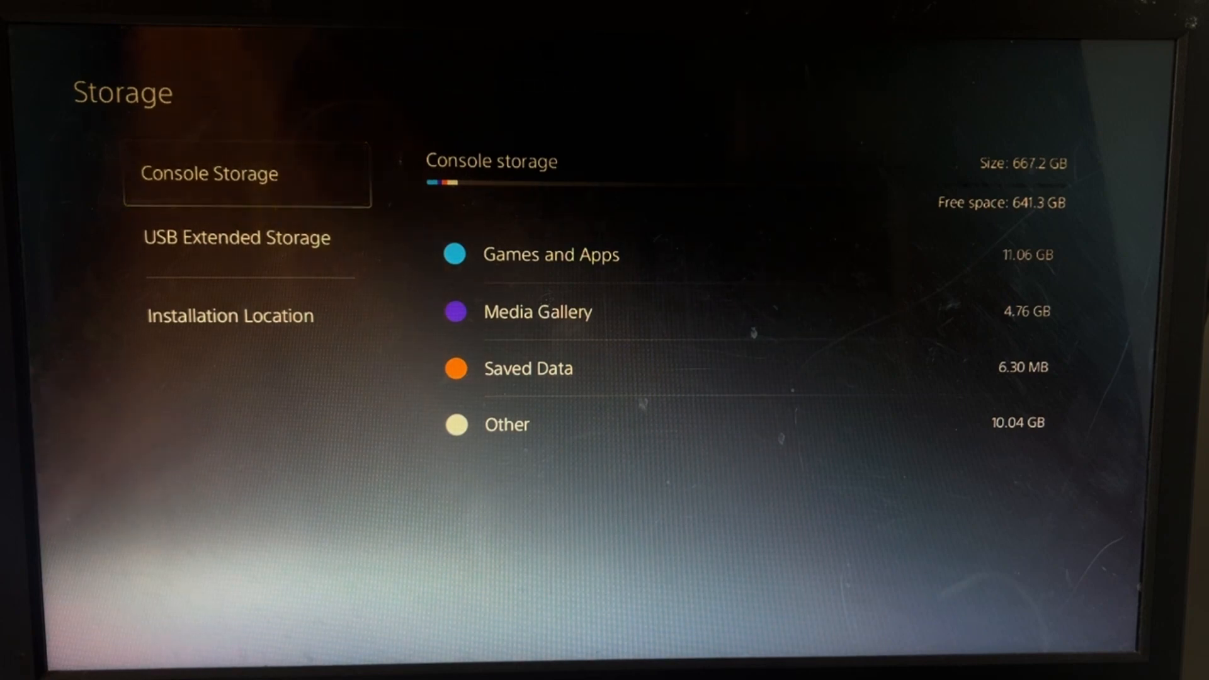
pyautogui.click(236, 236)
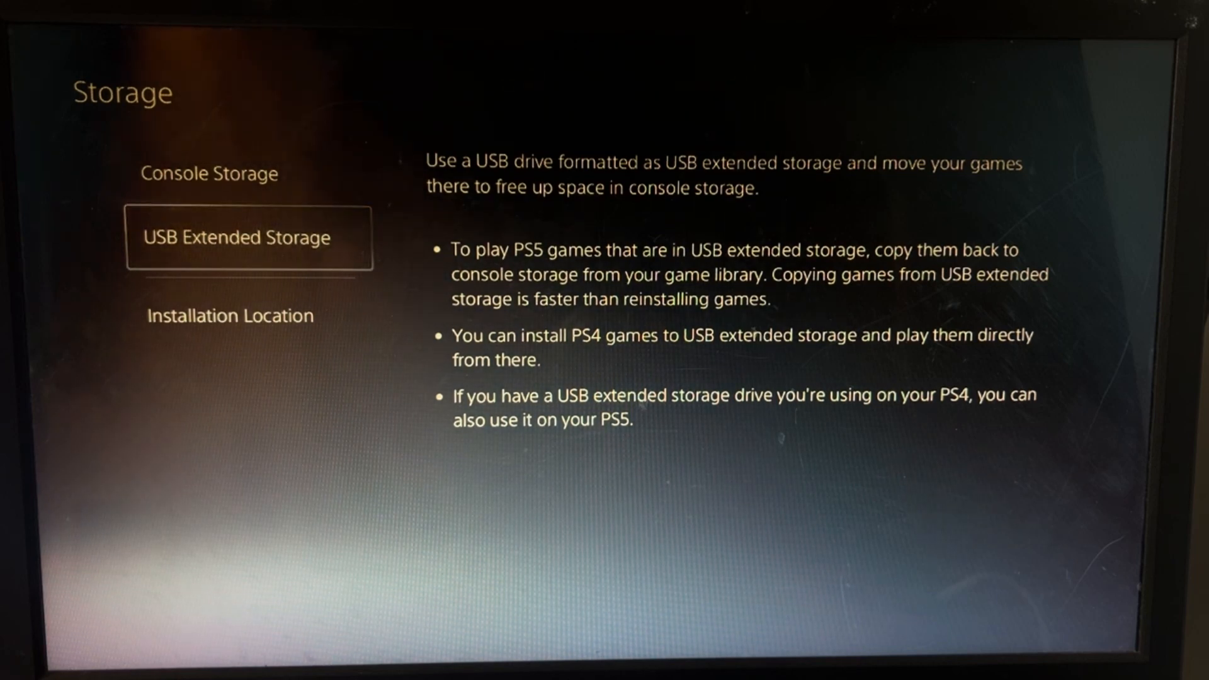
pyautogui.click(207, 173)
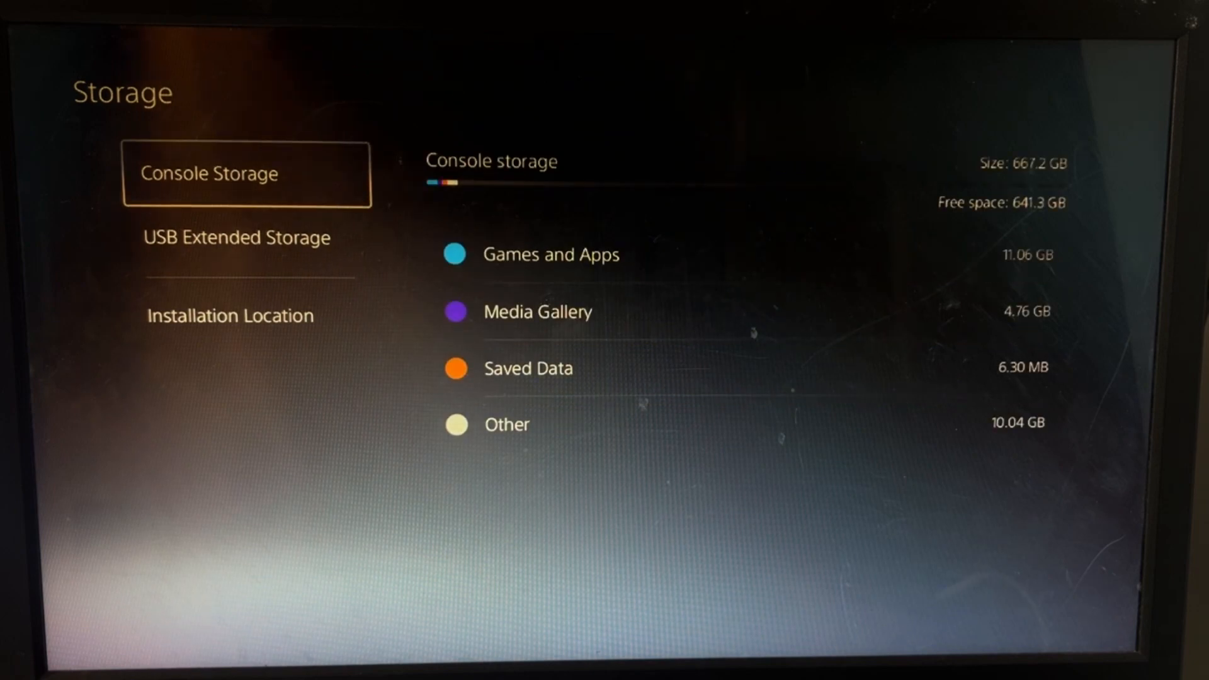